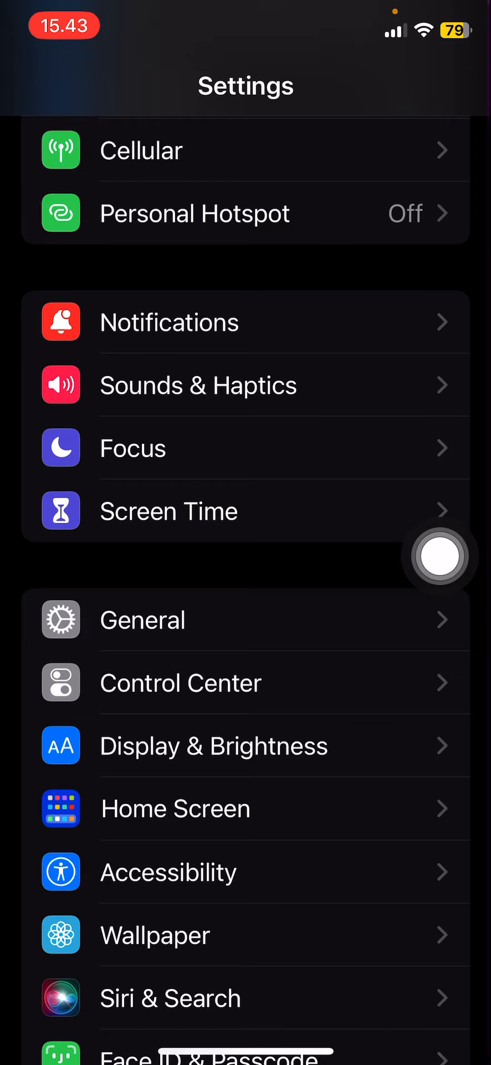
Review Display & Brightness and Battery settings, then return to the main Settings list
{"action": "scroll", "scroll_direction": "down", "scroll_amount": 3}
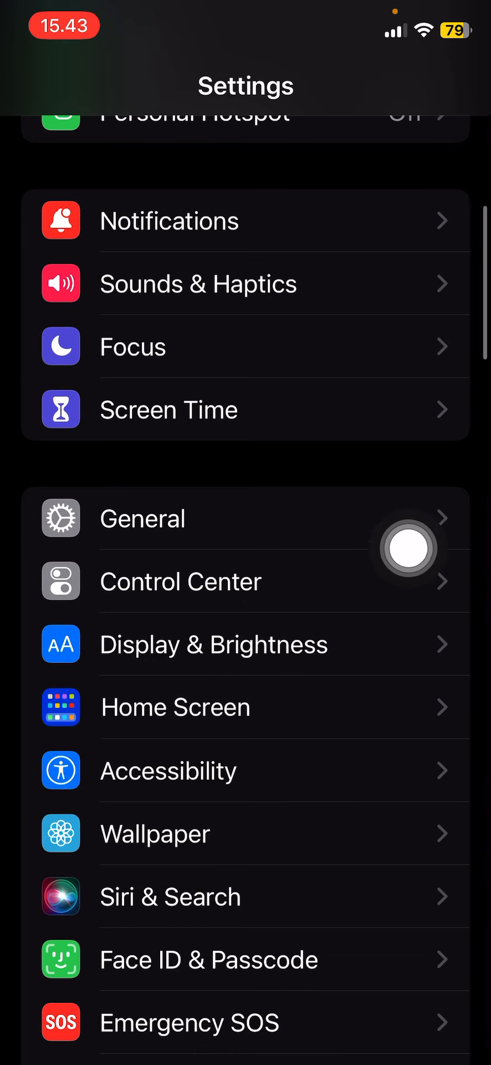
{"action": "left_click", "coordinate": [213, 644]}
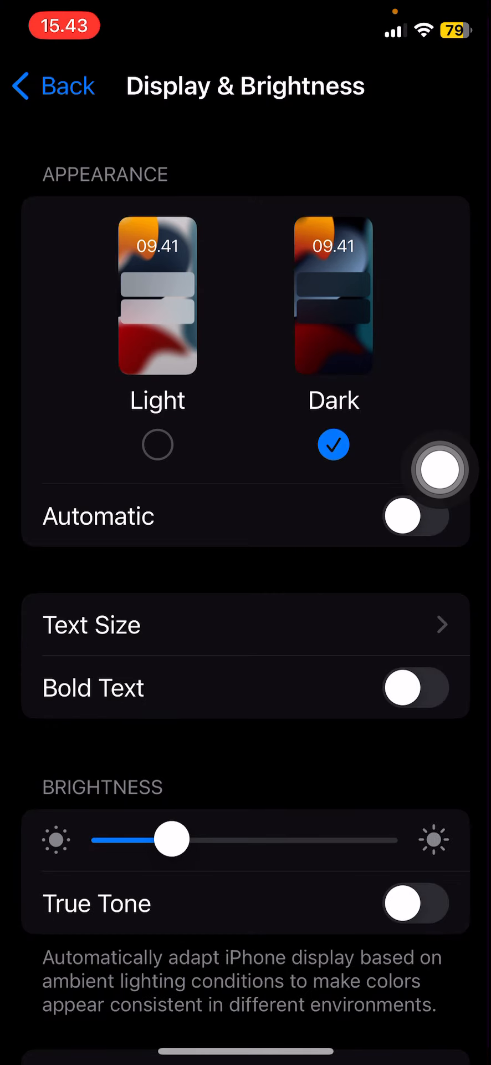
{"action": "left_click_drag", "start_coordinate": [168, 839], "coordinate": [131, 839]}
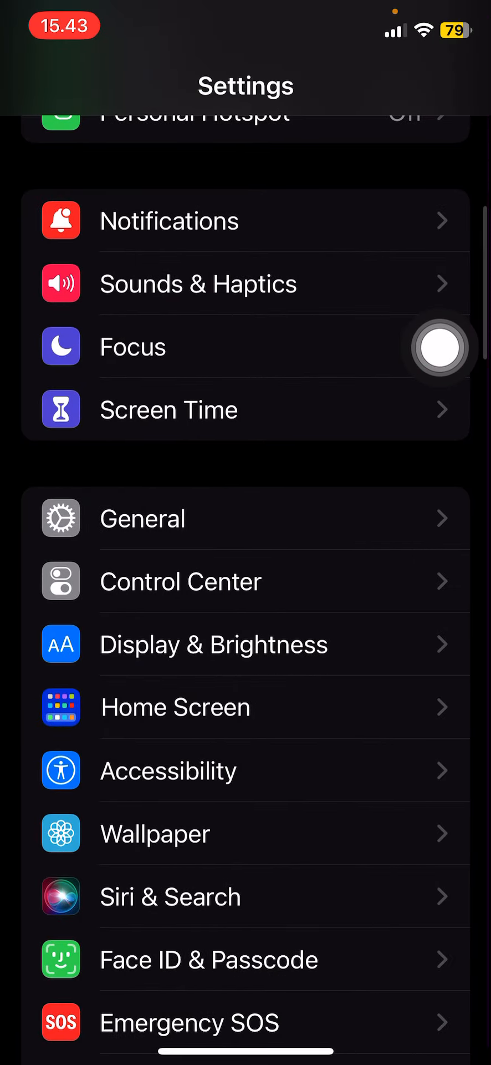
{"action": "scroll", "scroll_direction": "down", "scroll_amount": 3}
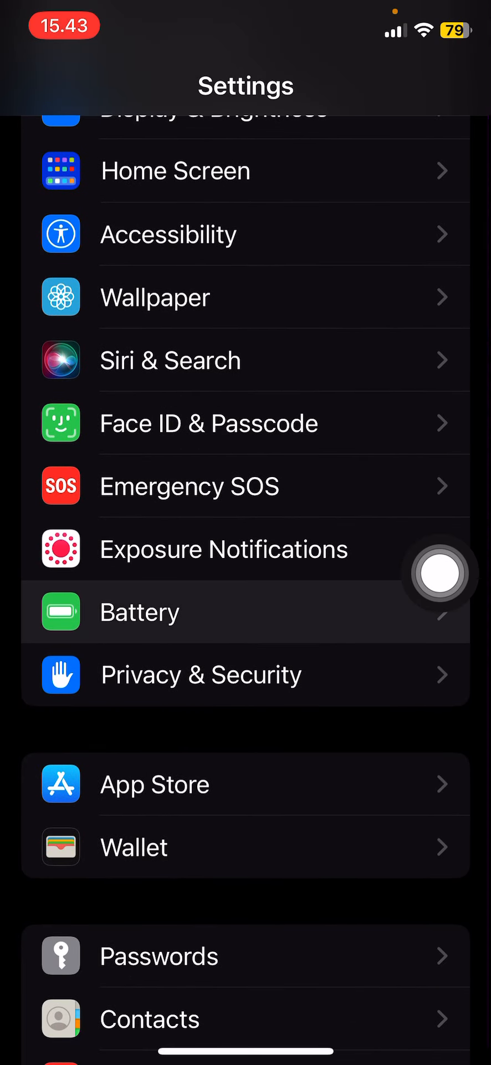
{"action": "left_click", "coordinate": [140, 611]}
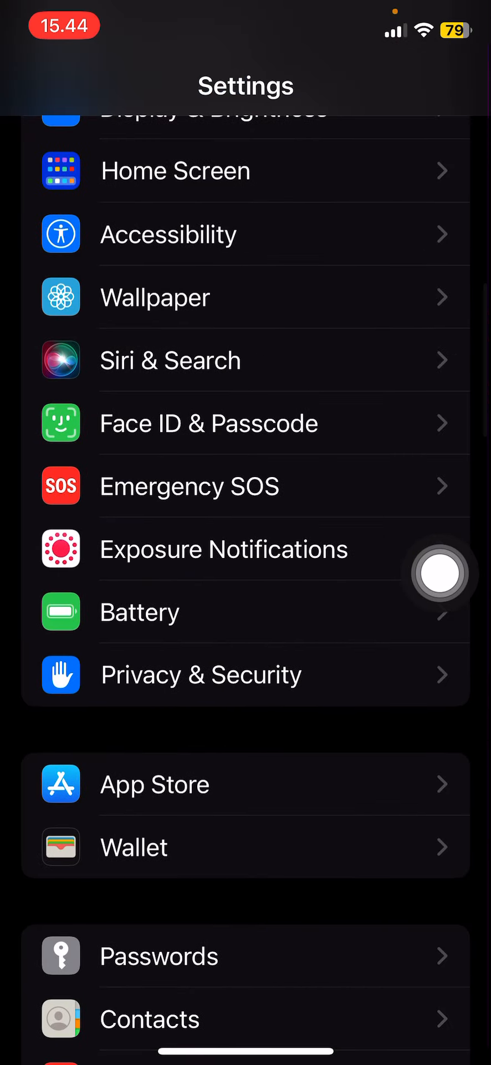
{"action": "scroll", "scroll_direction": "down", "scroll_amount": 3}
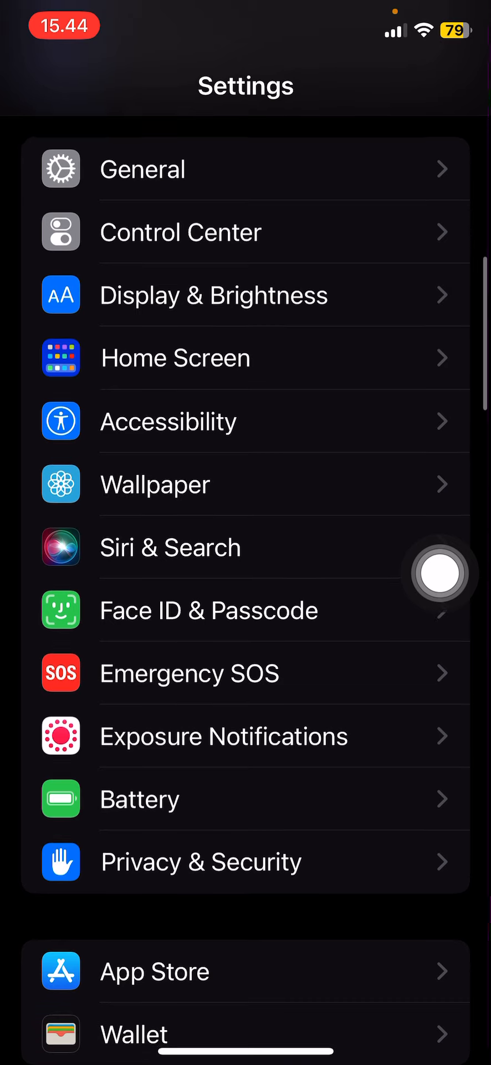
{"action": "scroll", "scroll_direction": "down", "scroll_amount": 3}
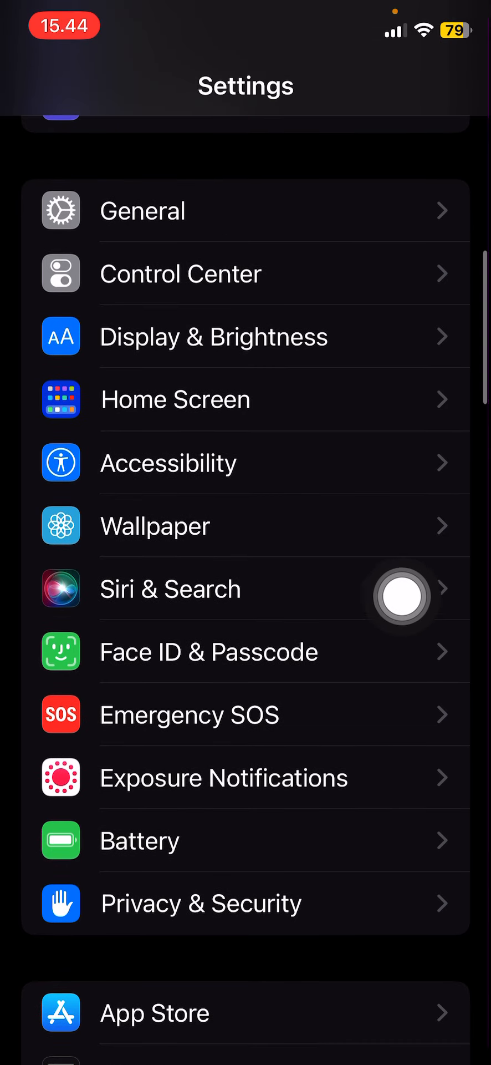
View Background App Refresh under General, confirming it is set to Off
{"action": "left_click", "coordinate": [143, 211]}
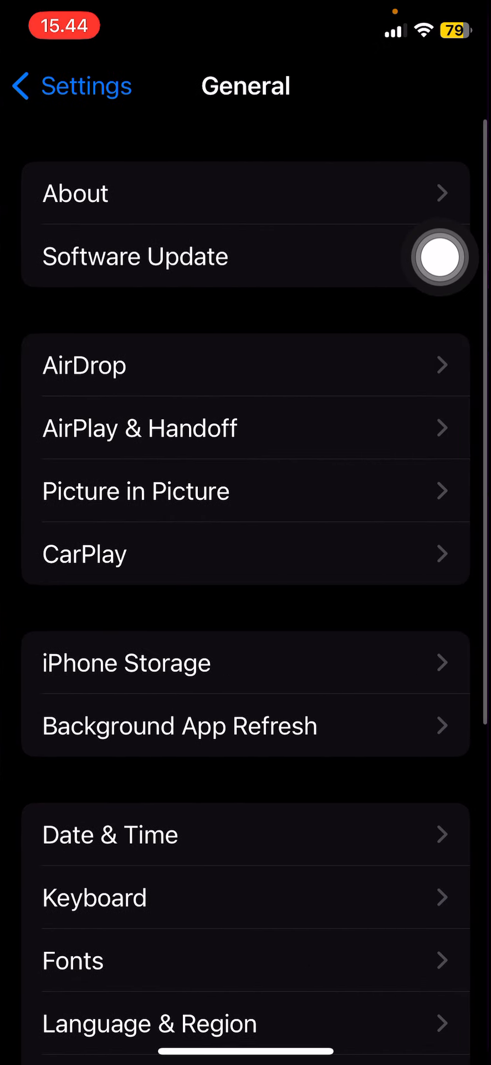
{"action": "scroll", "scroll_direction": "down", "scroll_amount": 3}
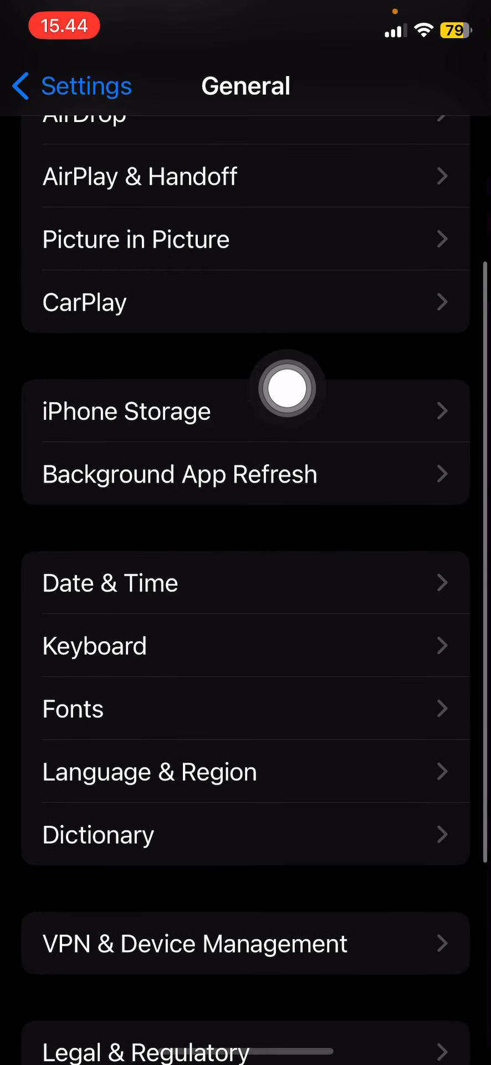
{"action": "left_click", "coordinate": [179, 473]}
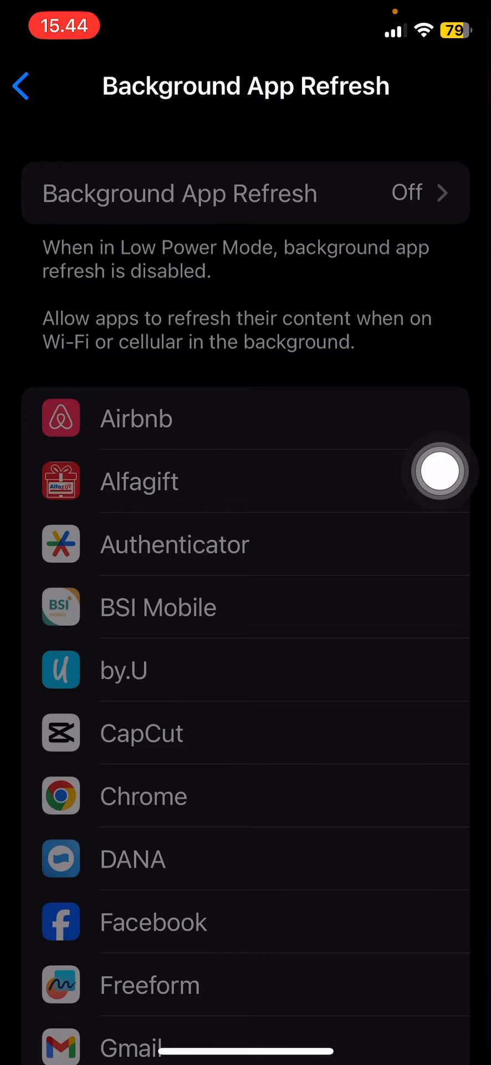
{"action": "left_click", "coordinate": [24, 85]}
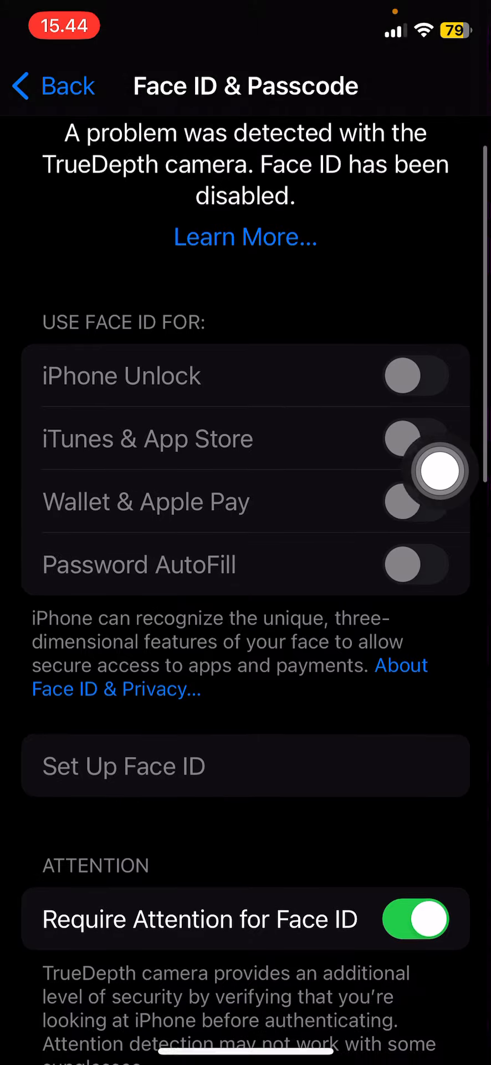
Switch off Live Activities under Allow Access When Locked in Face ID & Passcode
{"action": "scroll", "scroll_direction": "down", "scroll_amount": 3}
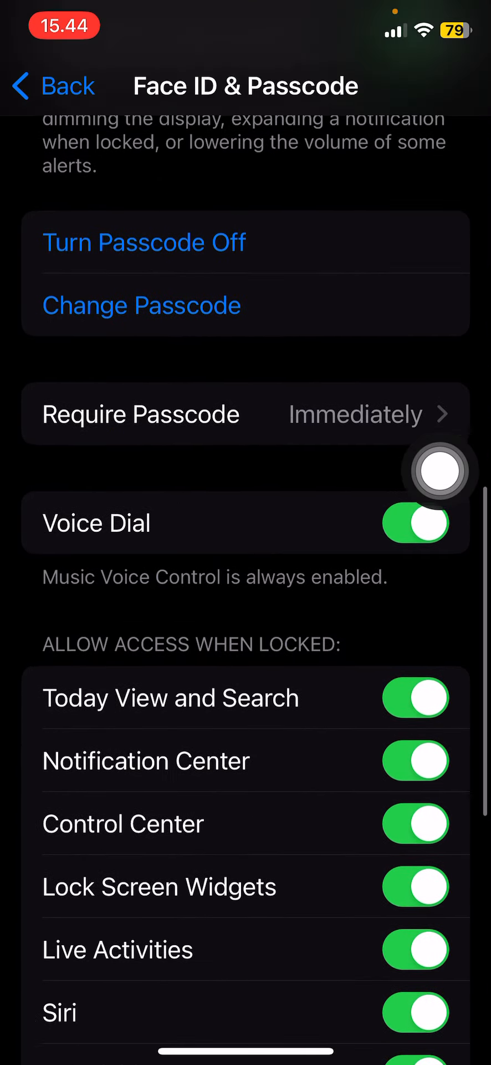
{"action": "scroll", "scroll_direction": "down", "scroll_amount": 3}
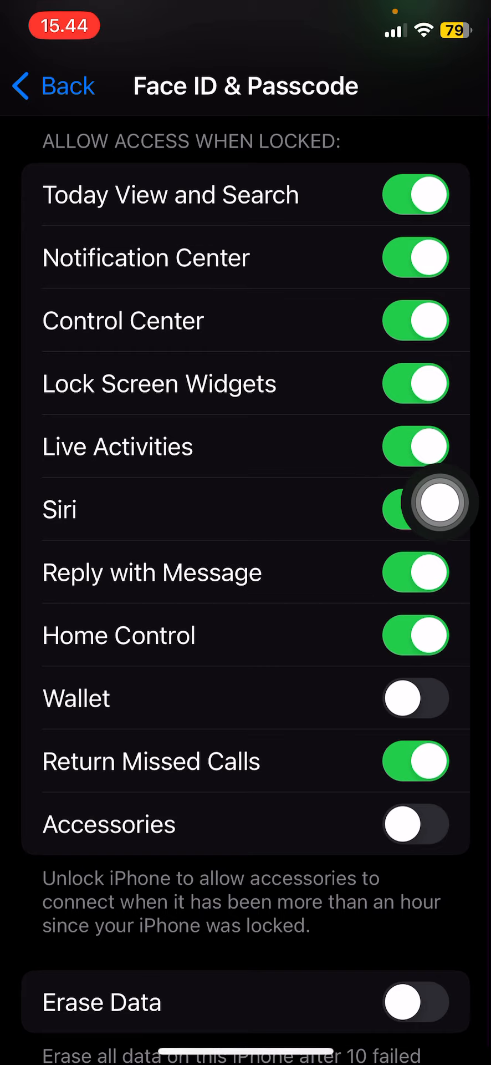
{"action": "left_click", "coordinate": [416, 446]}
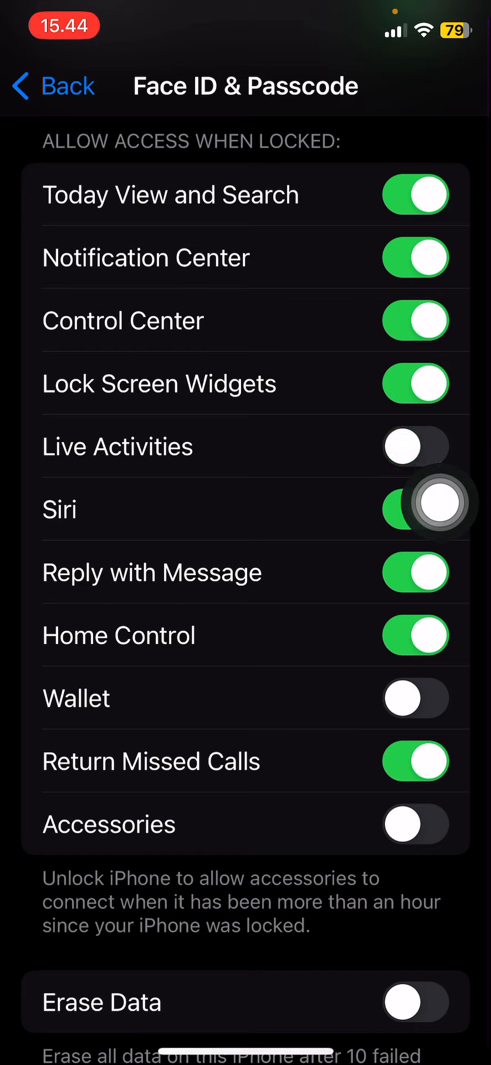
{"action": "left_click", "coordinate": [415, 446]}
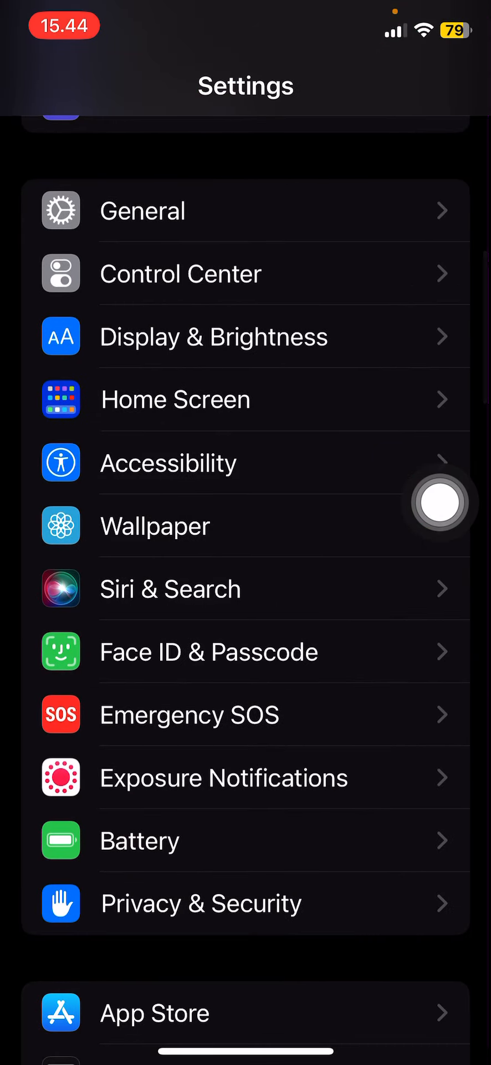
View Scheduled Summary under Notifications, confirming it is switched off
{"action": "scroll", "scroll_direction": "down", "scroll_amount": 3}
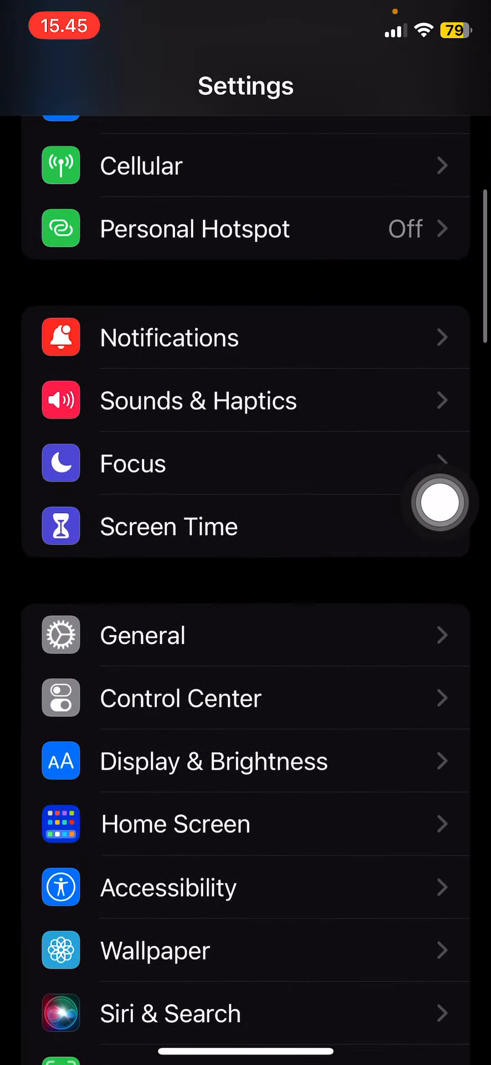
{"action": "left_click", "coordinate": [170, 336]}
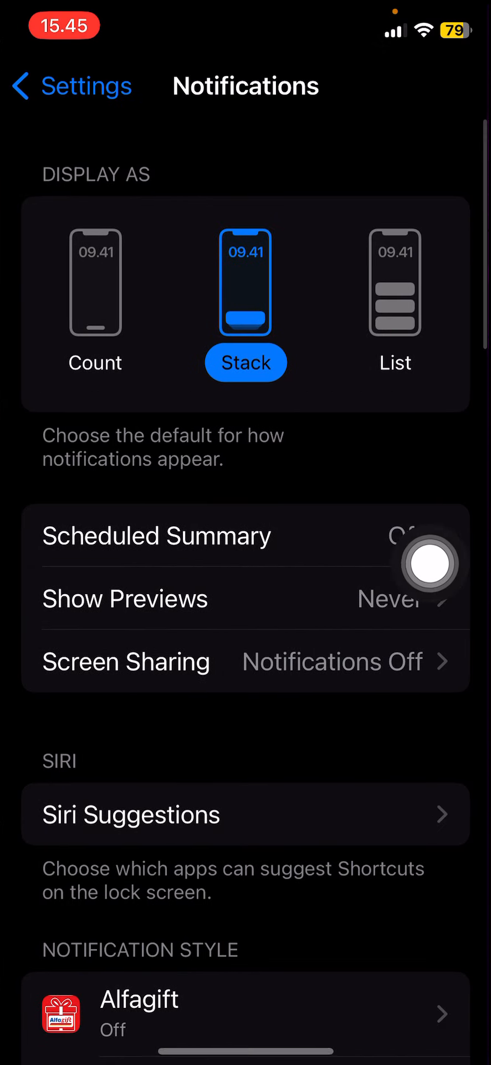
{"action": "left_click", "coordinate": [156, 536]}
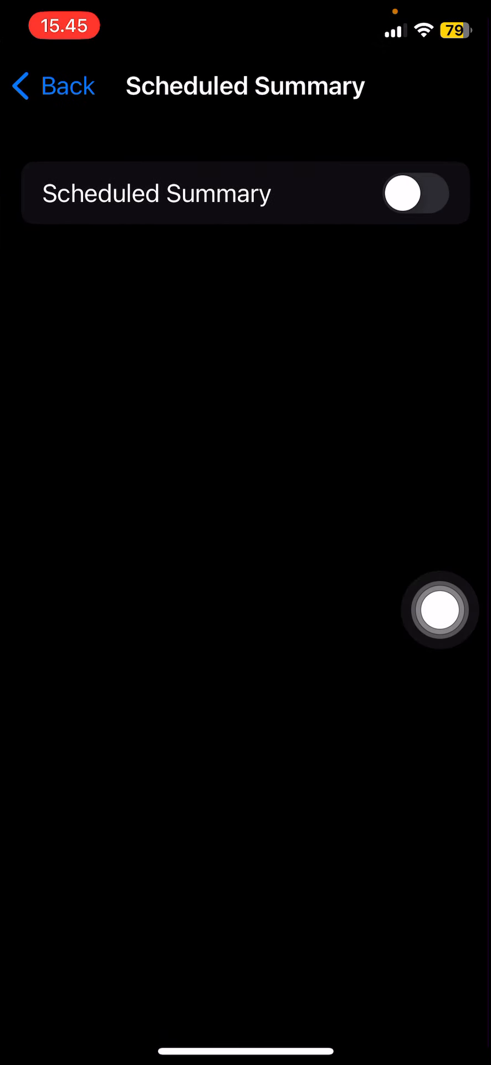